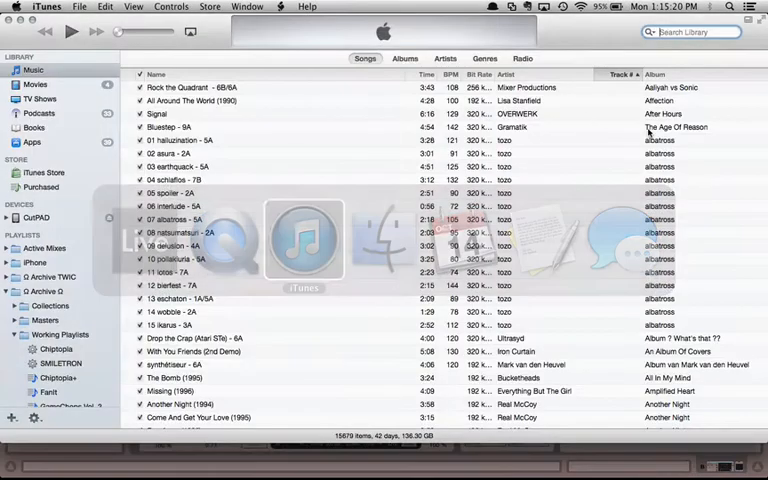
# Search the iTunes library for 'club needlemouse'
pyautogui.write('c')
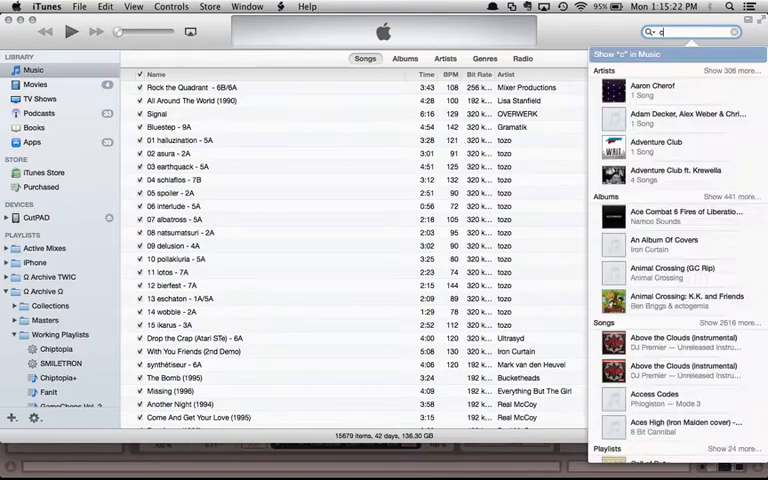
pyautogui.write('club needlemouse')
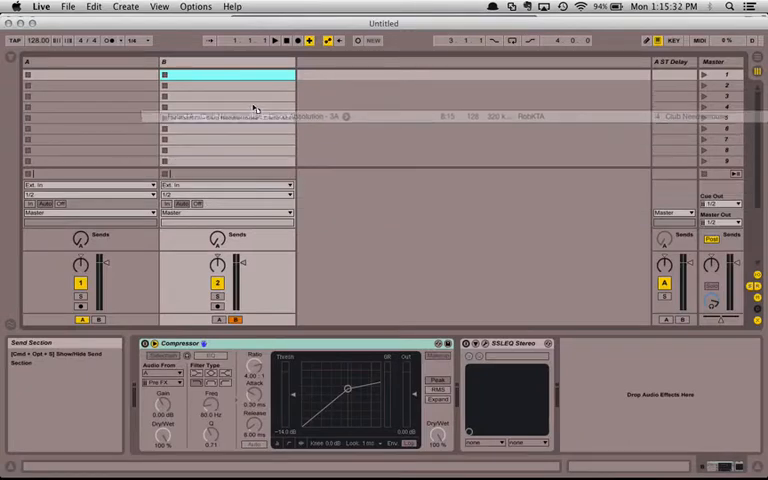
# Select the Disco Absolution clip in track B and open its sample waveform in Clip View
pyautogui.click(225, 107)
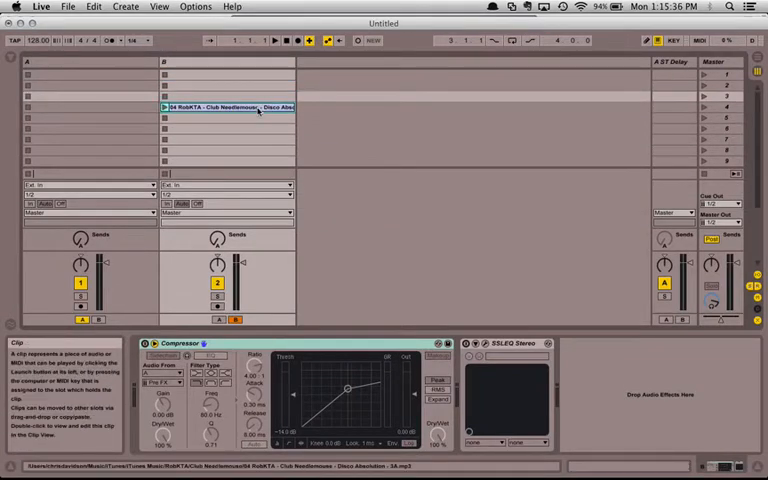
pyautogui.doubleClick(225, 107)
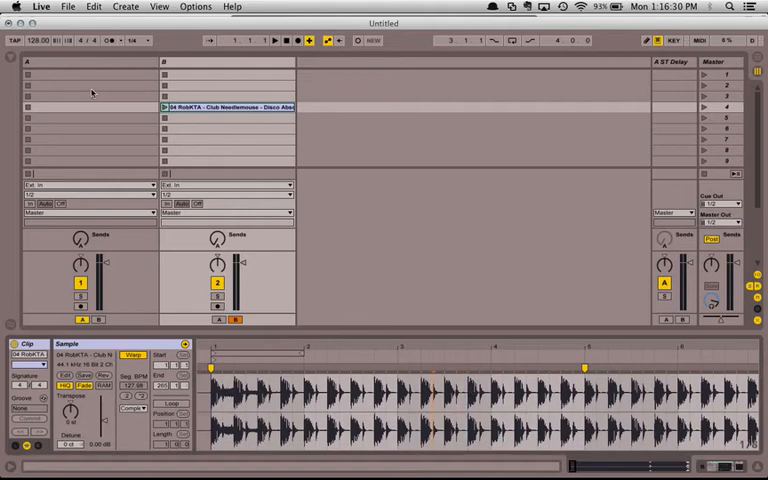
pyautogui.click(164, 107)
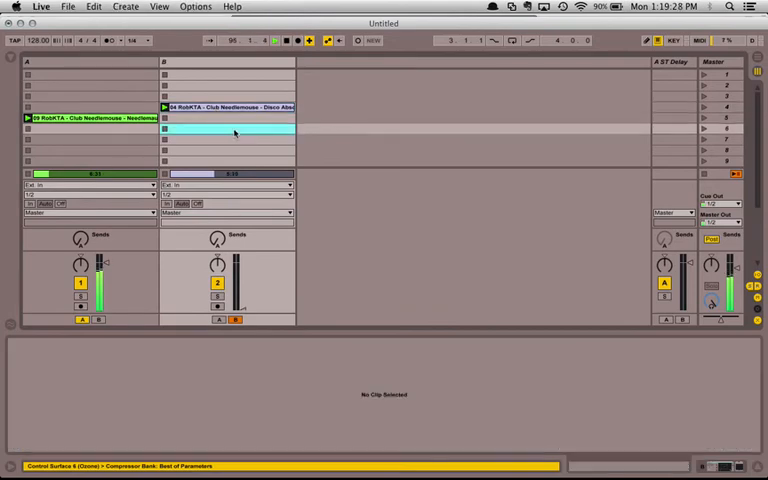
# Switch away from the Live session to the Finder desktop
pyautogui.press('cmd+tab')
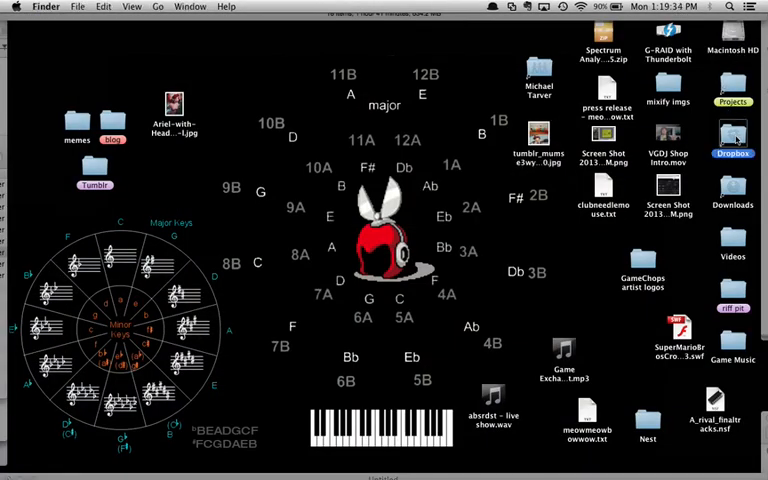
# Open the Dropbox folder in Finder
pyautogui.doubleClick(731, 135)
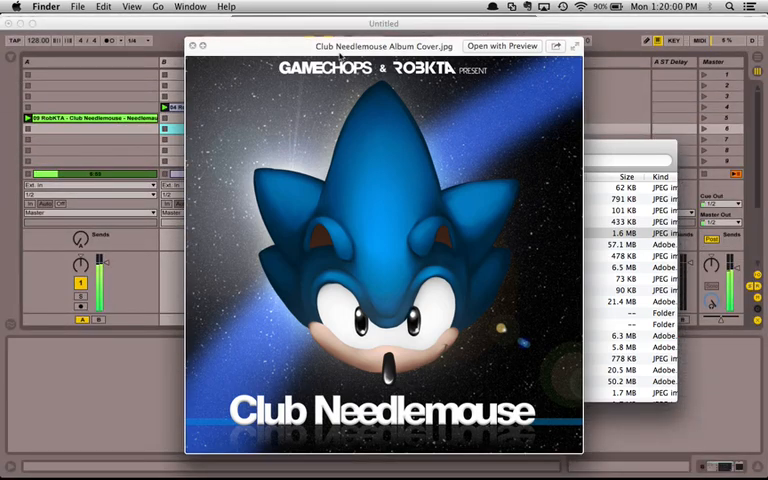
pyautogui.moveTo(442, 107)
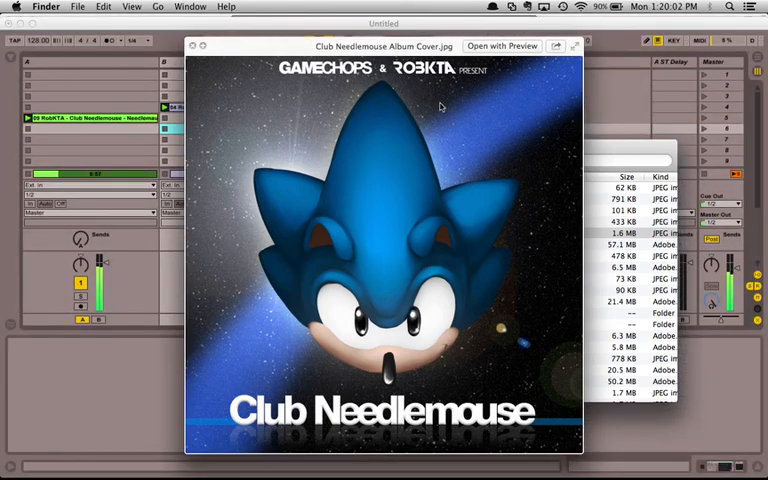
pyautogui.moveTo(455, 110)
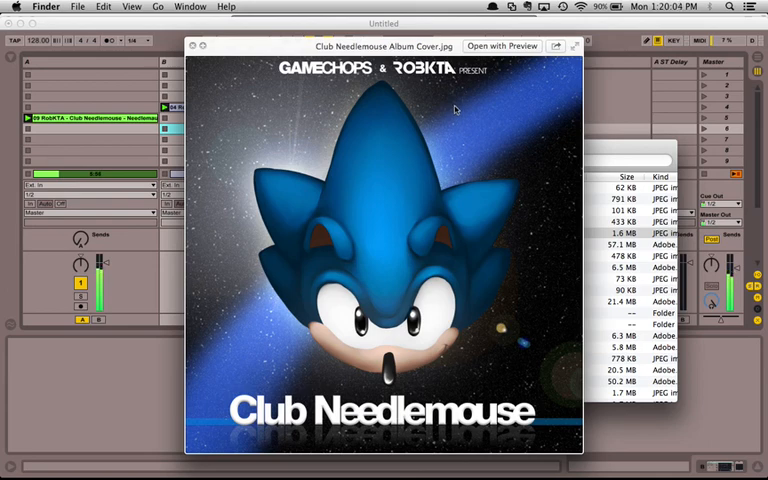